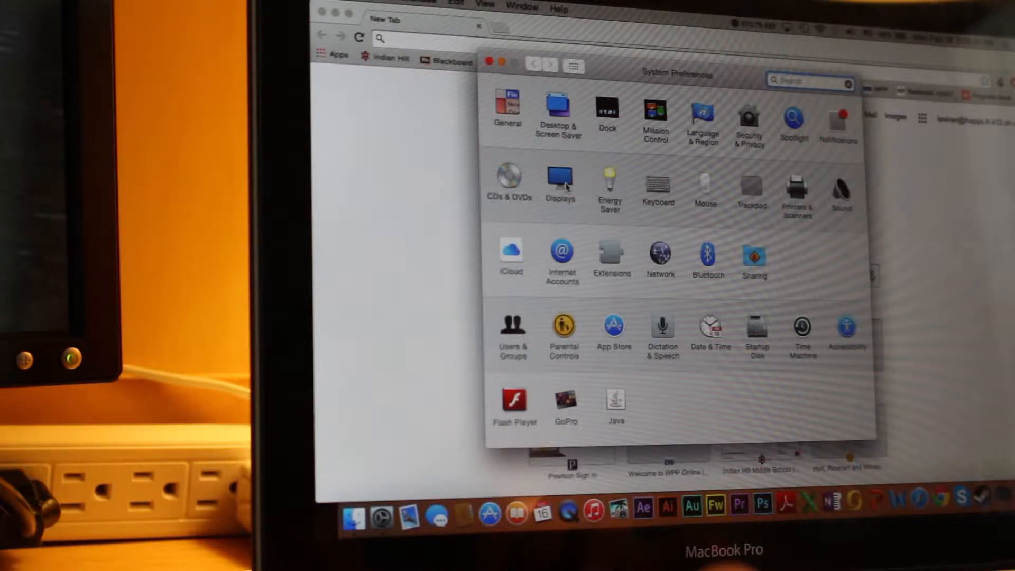
- Bring up the Displays pane showing the built-in display's resolution and brightness
{"action": "left_click", "coordinate": [559, 178]}
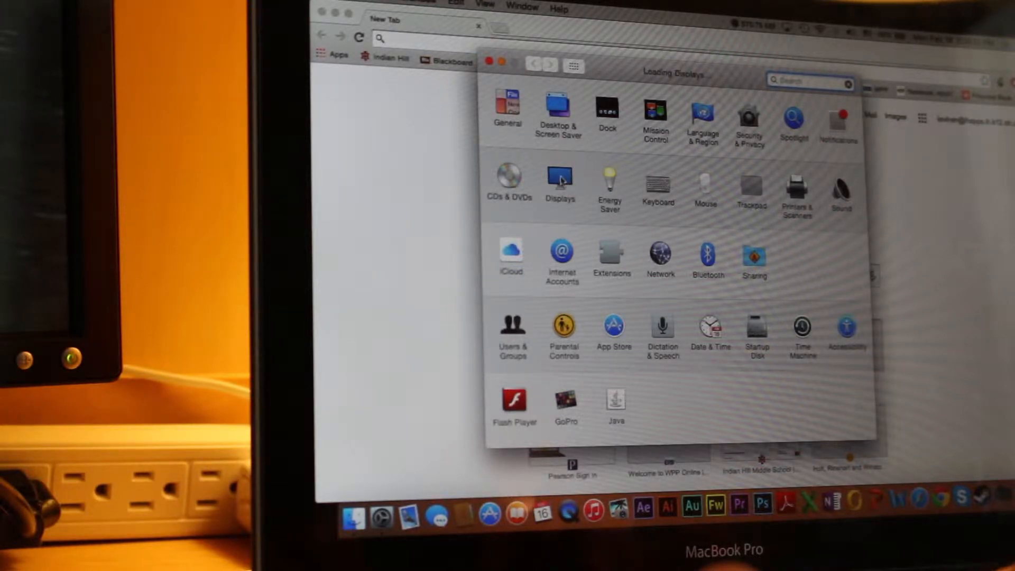
{"action": "left_click", "coordinate": [558, 183]}
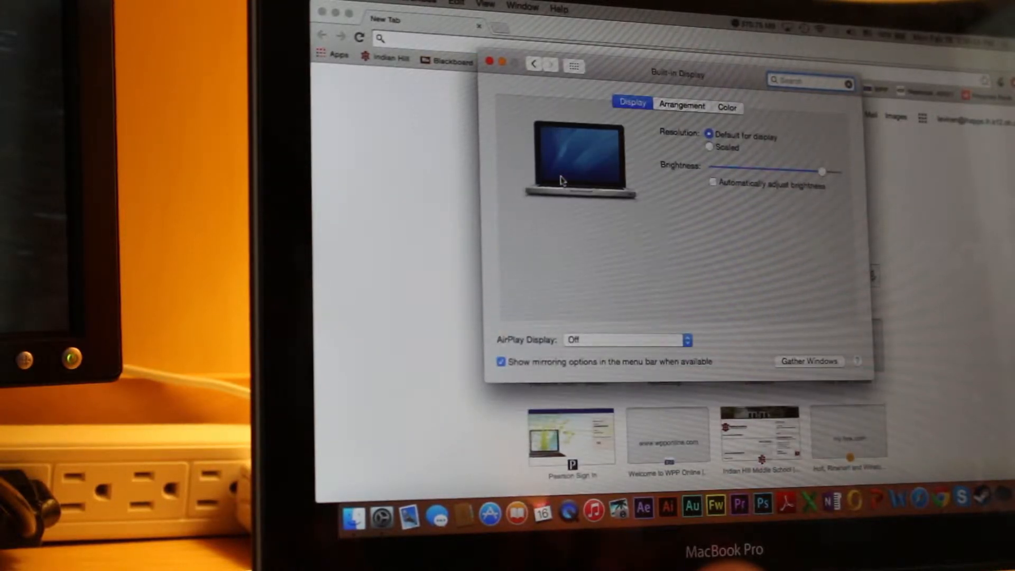
{"action": "mouse_move", "coordinate": [673, 207]}
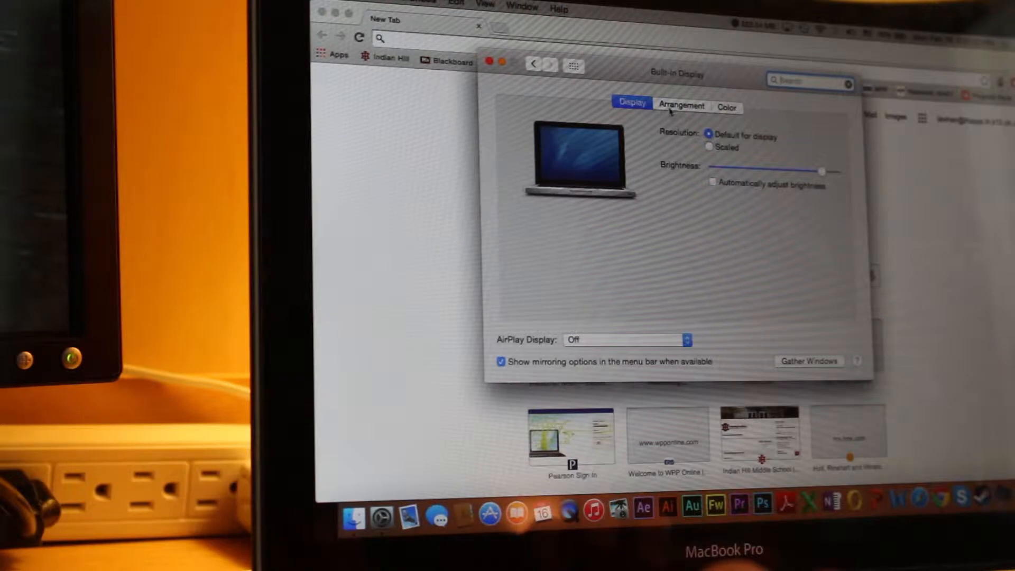
- In Arrangement, drag the second monitor's rectangle beside the MacBook display
{"action": "left_click", "coordinate": [682, 106]}
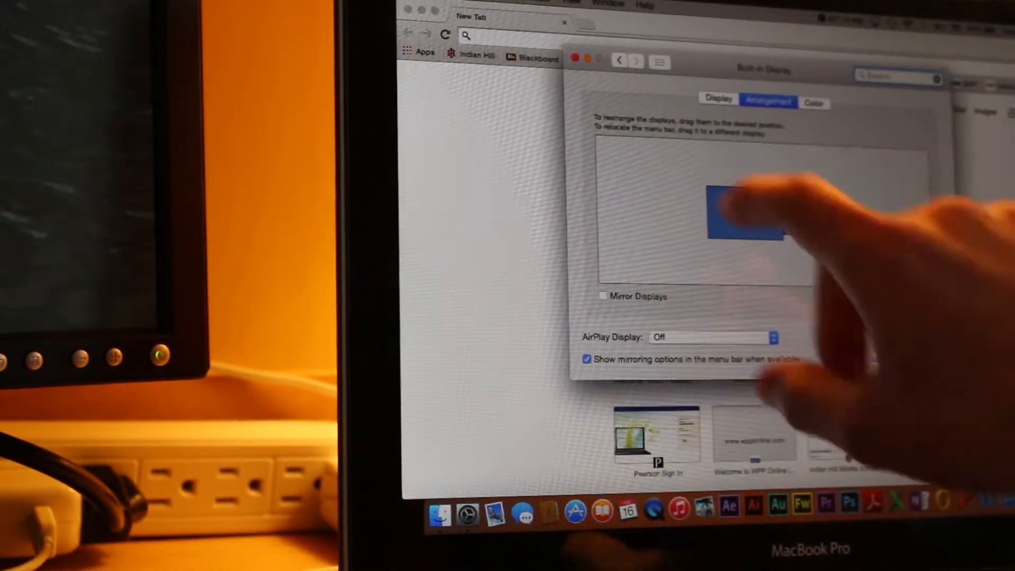
{"action": "left_click_drag", "start_coordinate": [744, 217], "coordinate": [809, 217]}
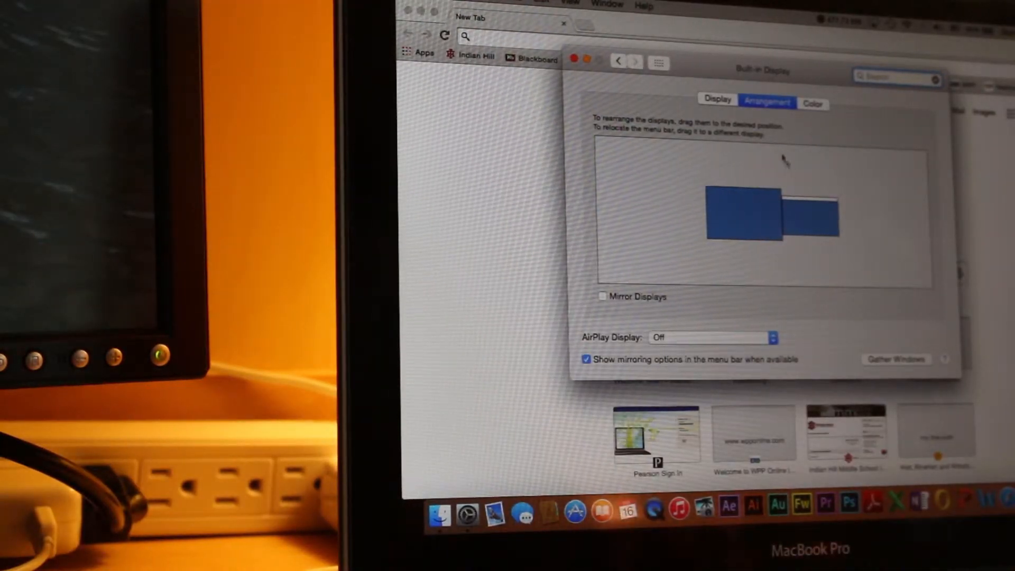
{"action": "left_click", "coordinate": [717, 103]}
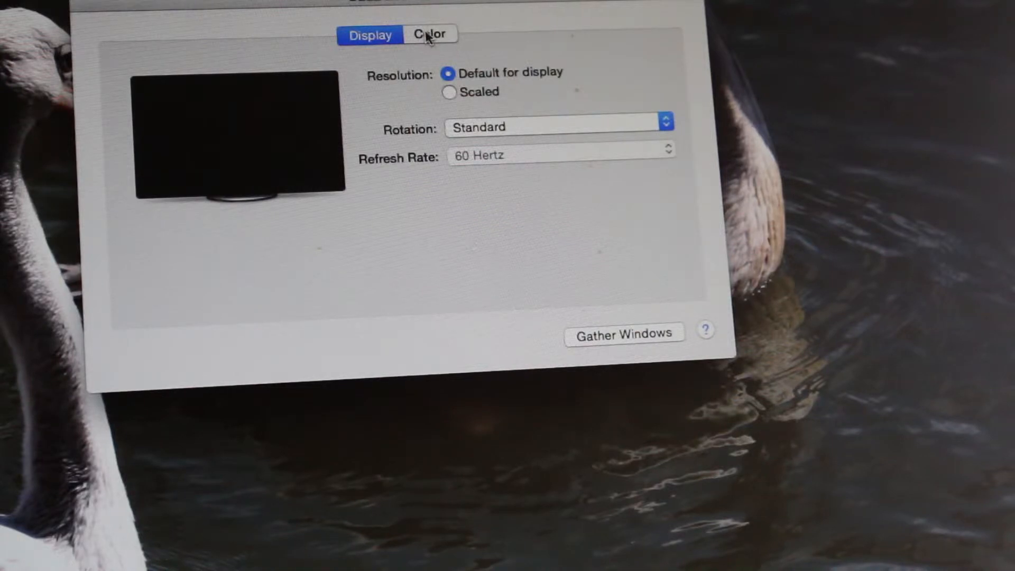
- Try the DELL E207WFP and Color LCD profiles, leaving the Dell monitor on Apple RGB
{"action": "left_click", "coordinate": [429, 34]}
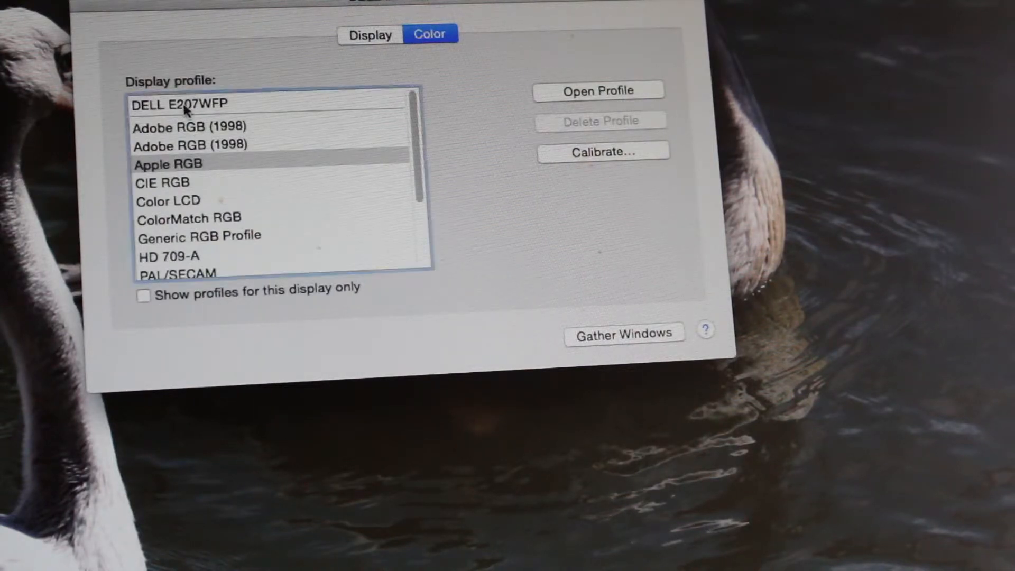
{"action": "left_click", "coordinate": [184, 105]}
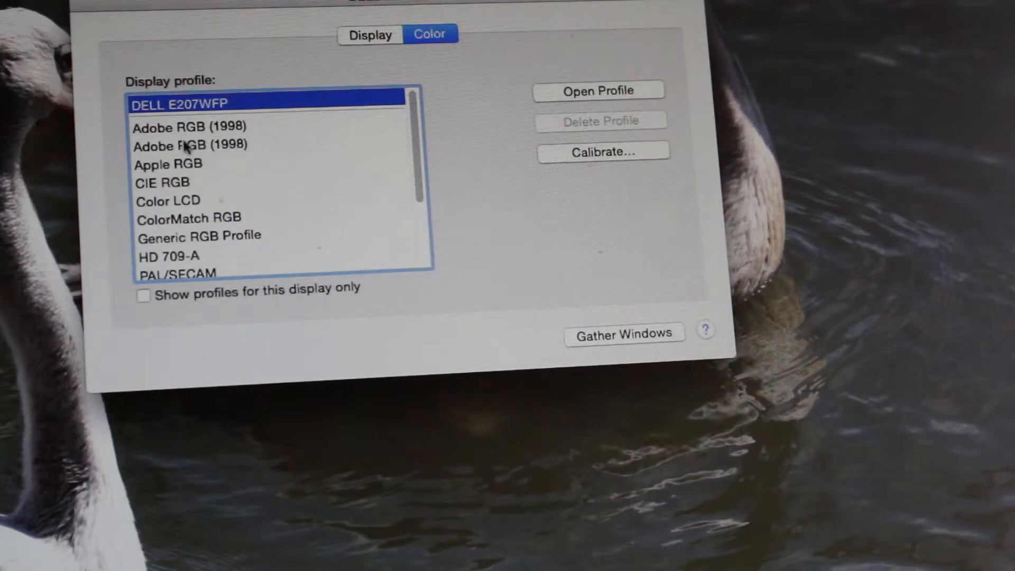
{"action": "mouse_move", "coordinate": [188, 176]}
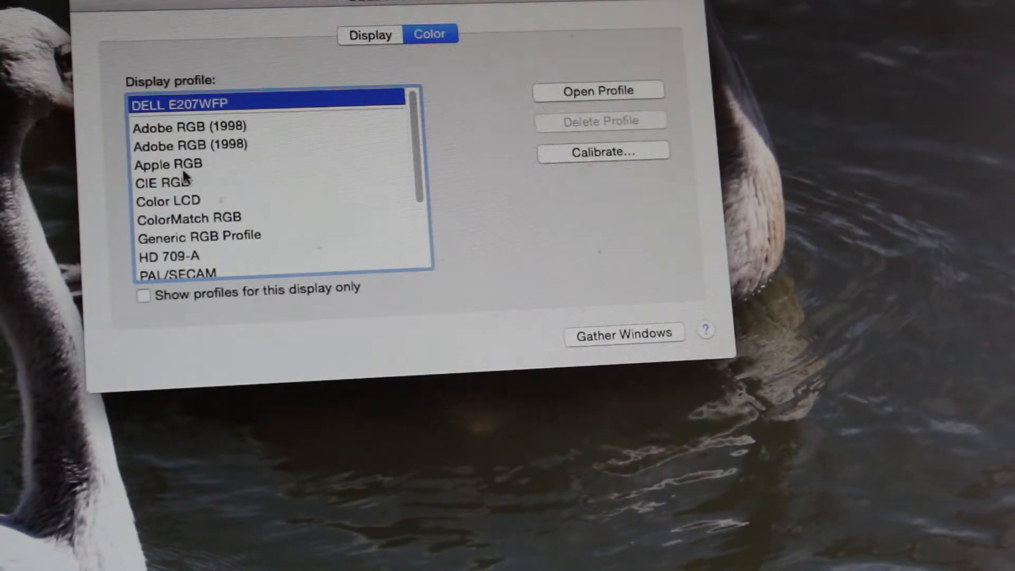
{"action": "left_click", "coordinate": [174, 164]}
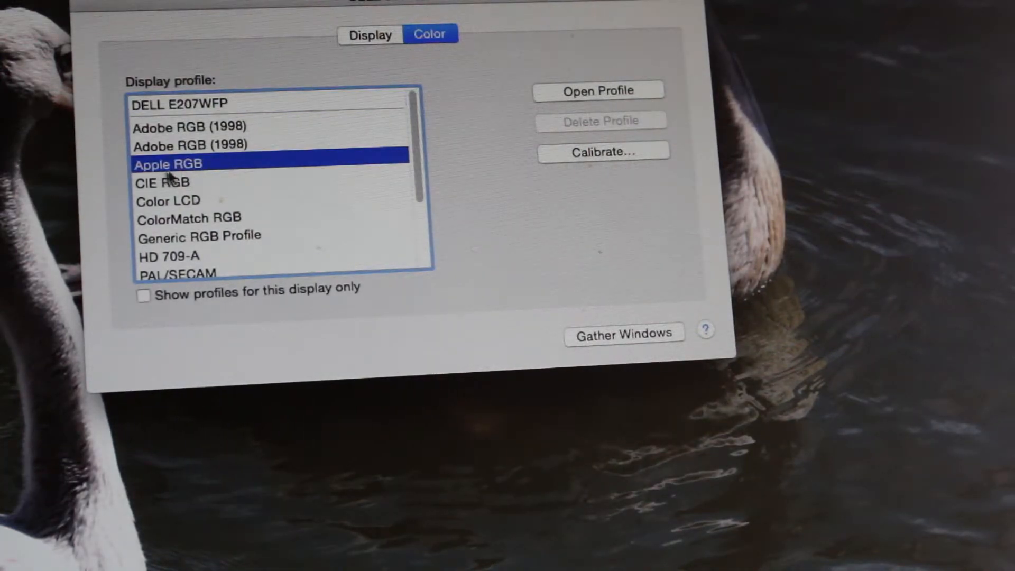
{"action": "left_click", "coordinate": [195, 200]}
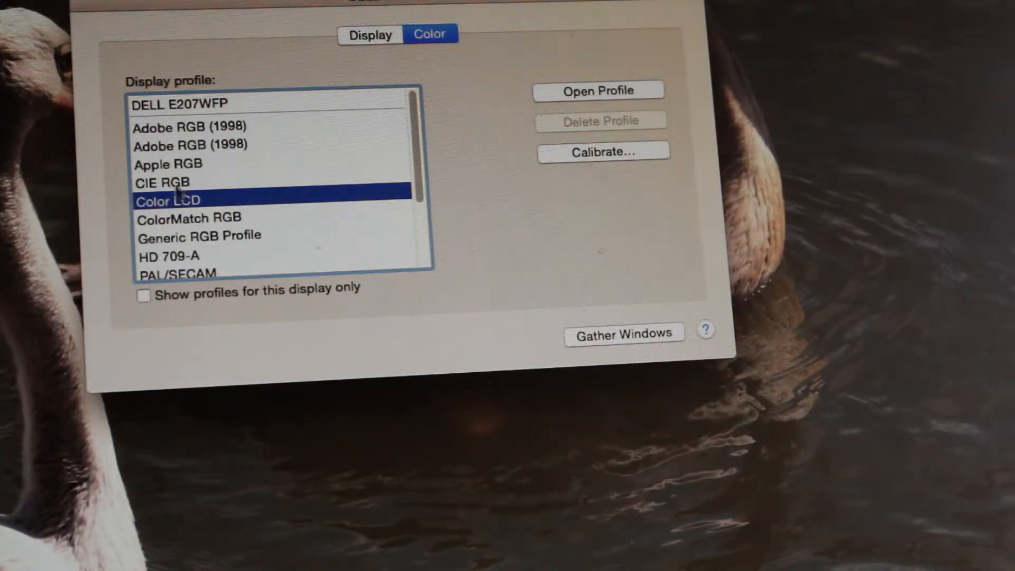
{"action": "left_click", "coordinate": [181, 163]}
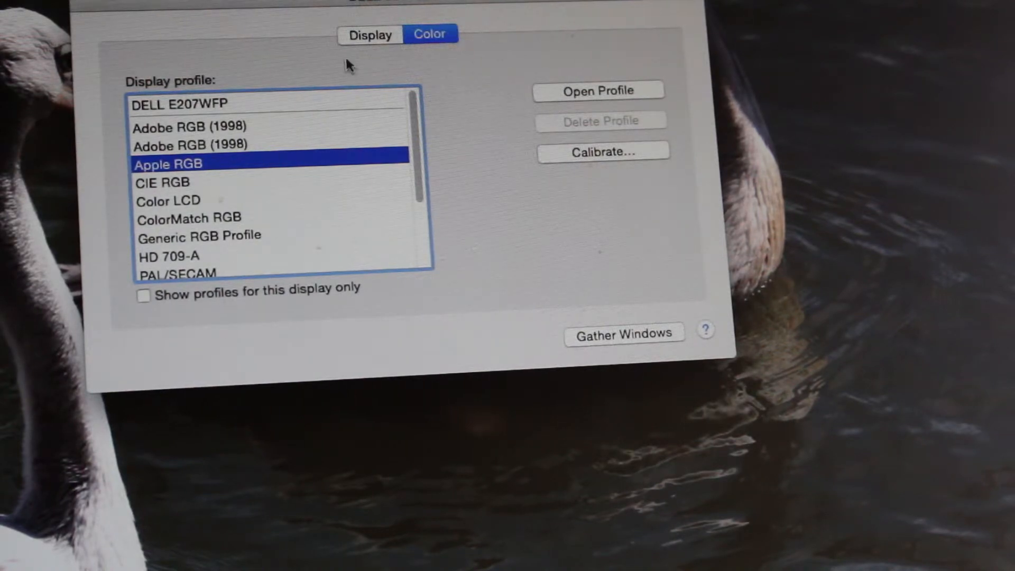
{"action": "left_click", "coordinate": [369, 34]}
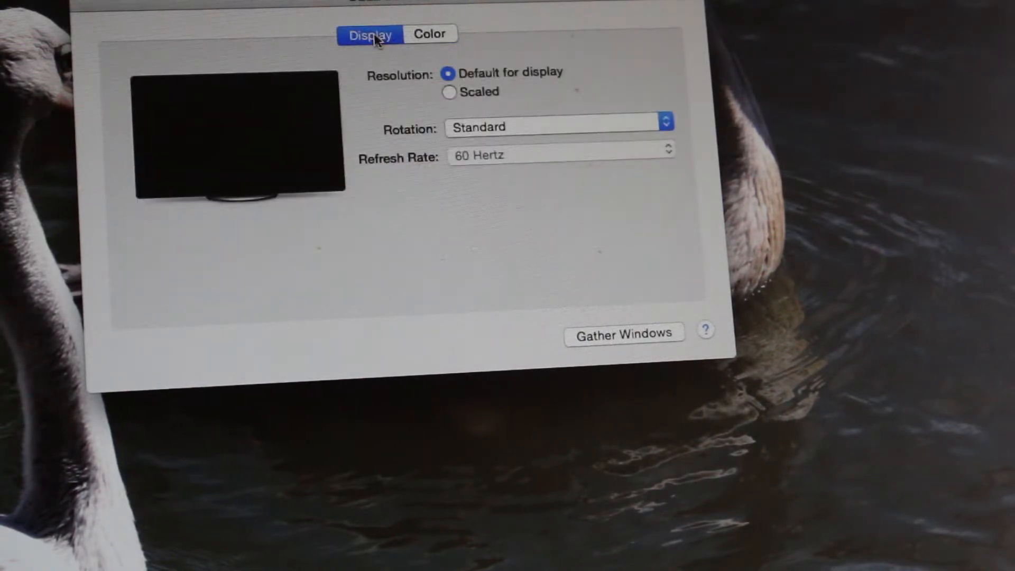